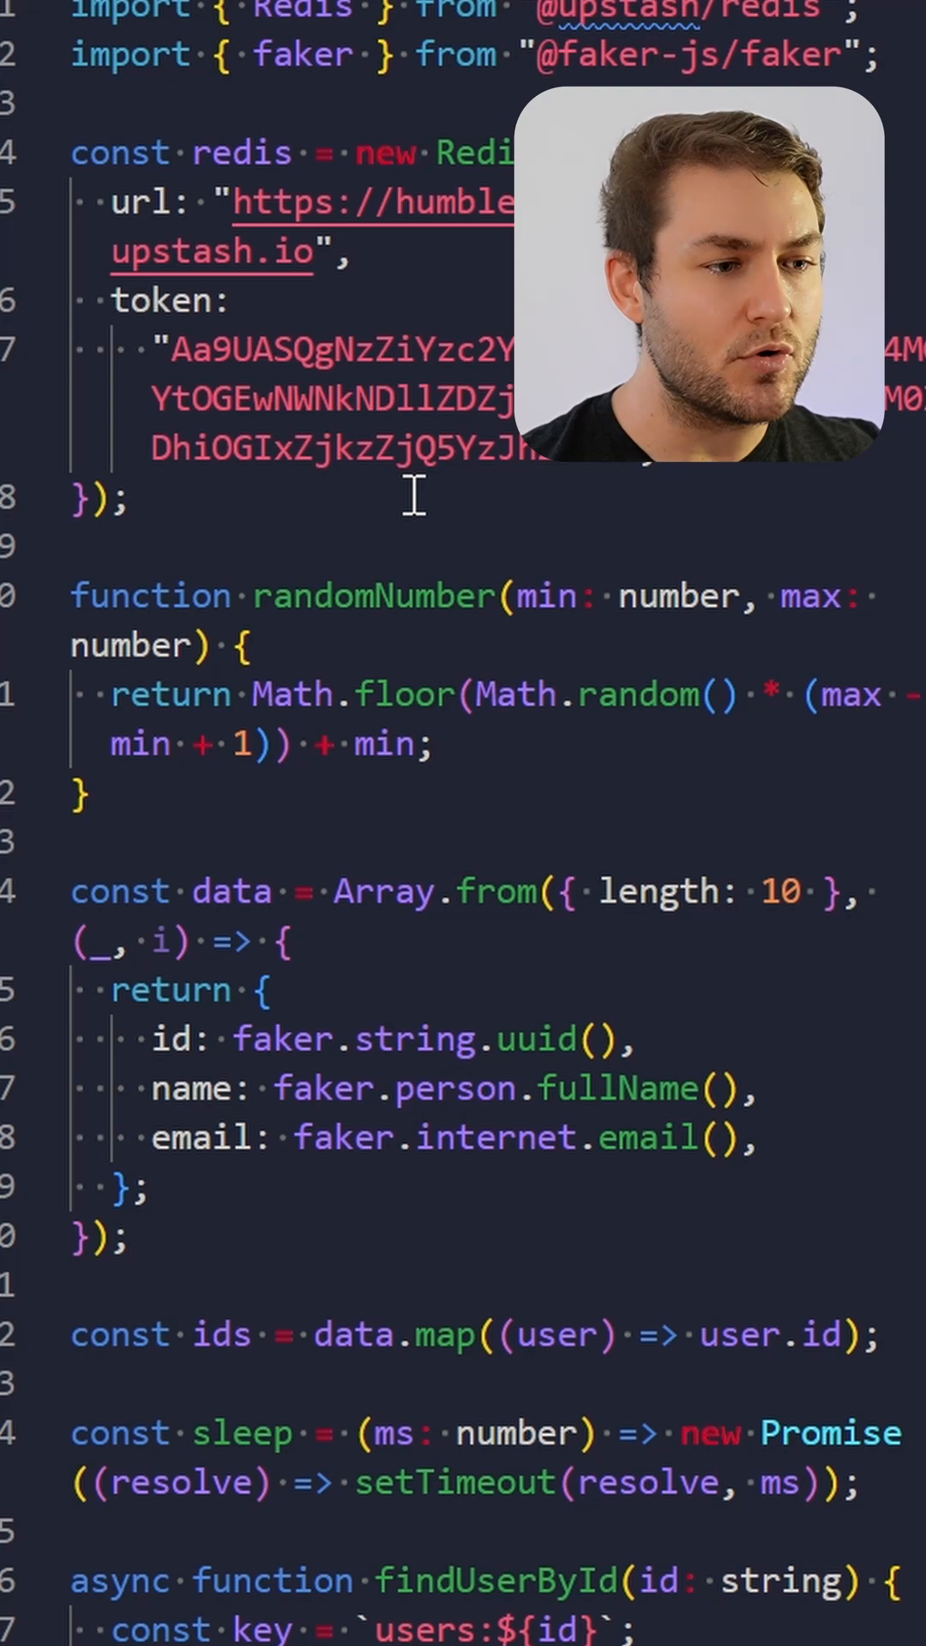
scroll(down, 3)
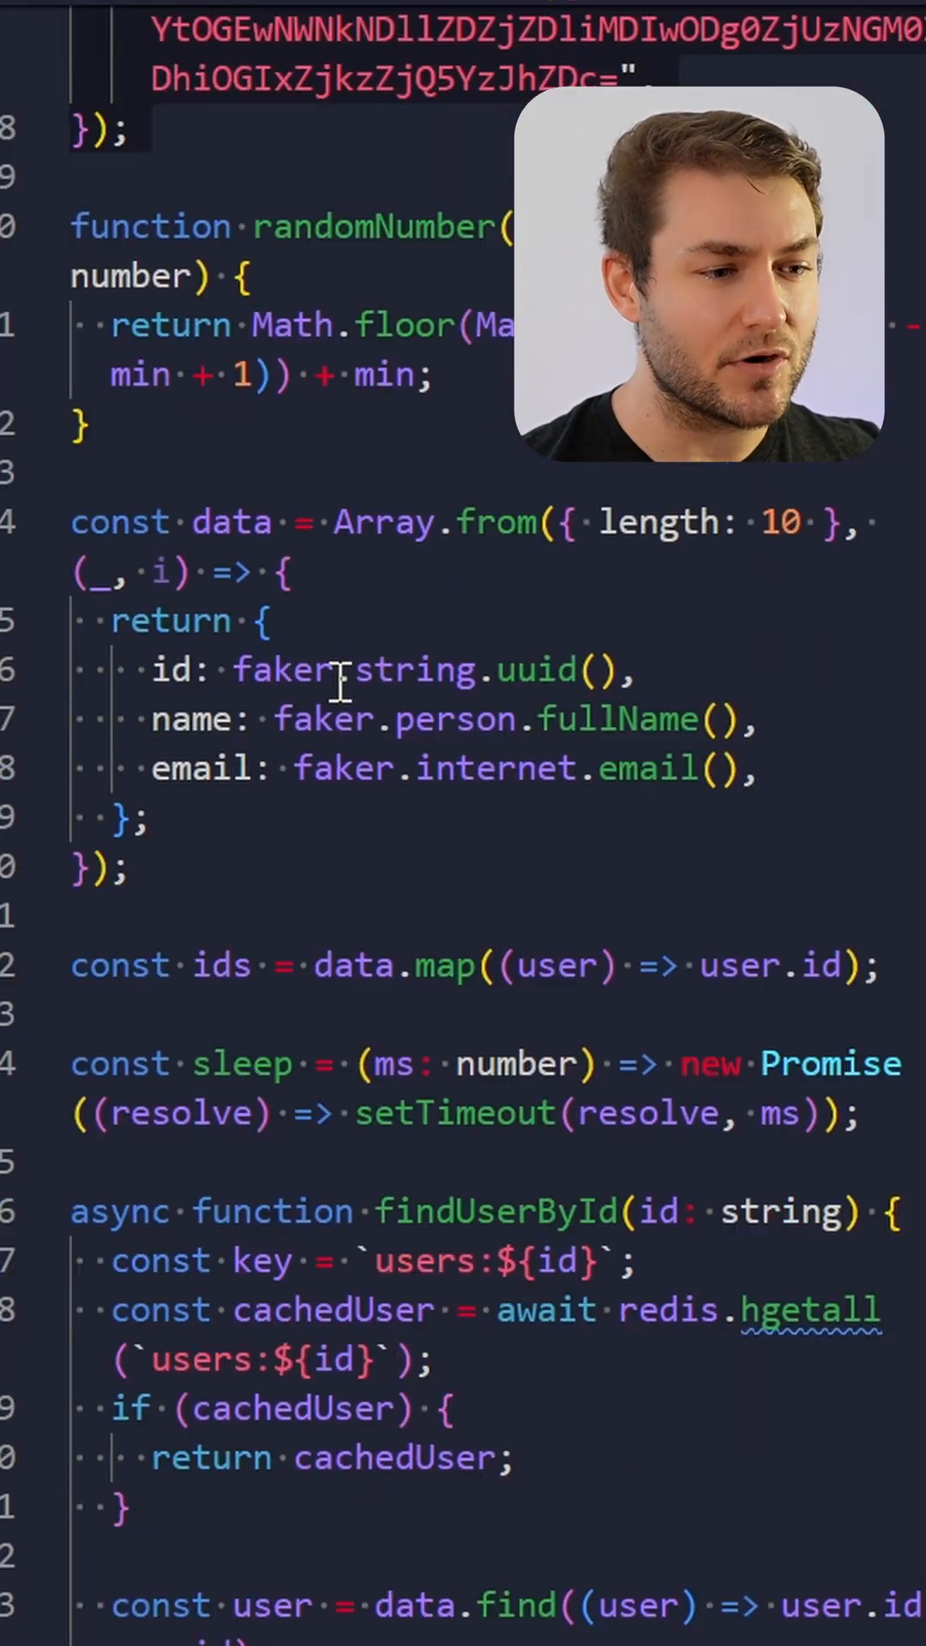
scroll(down, 3)
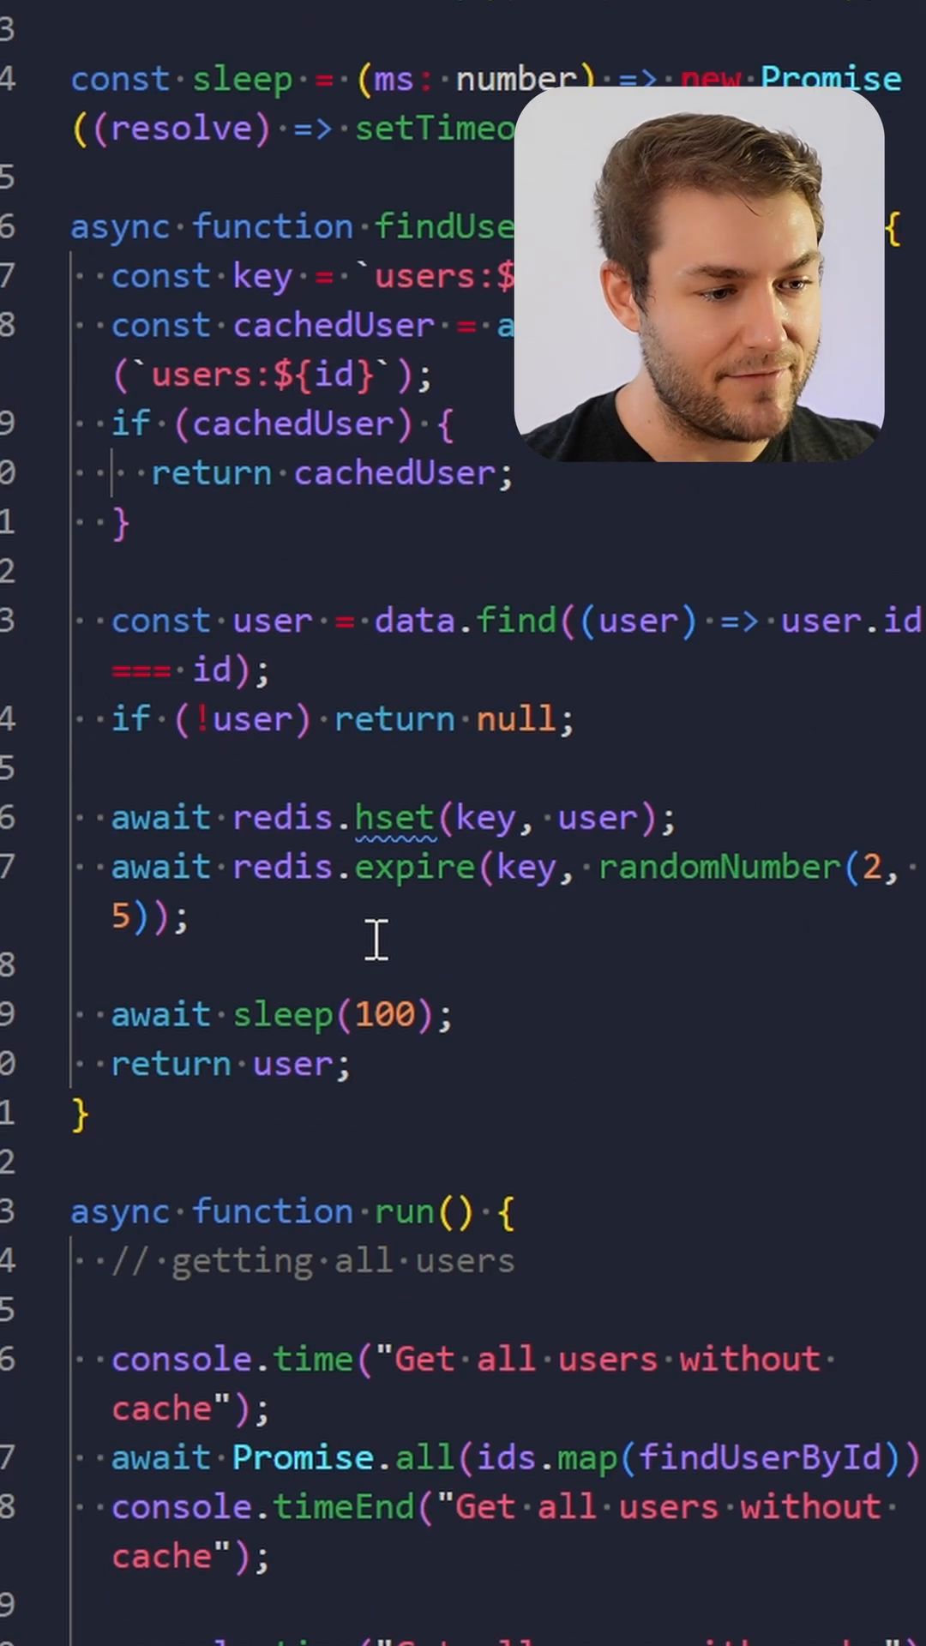
scroll(down, 3)
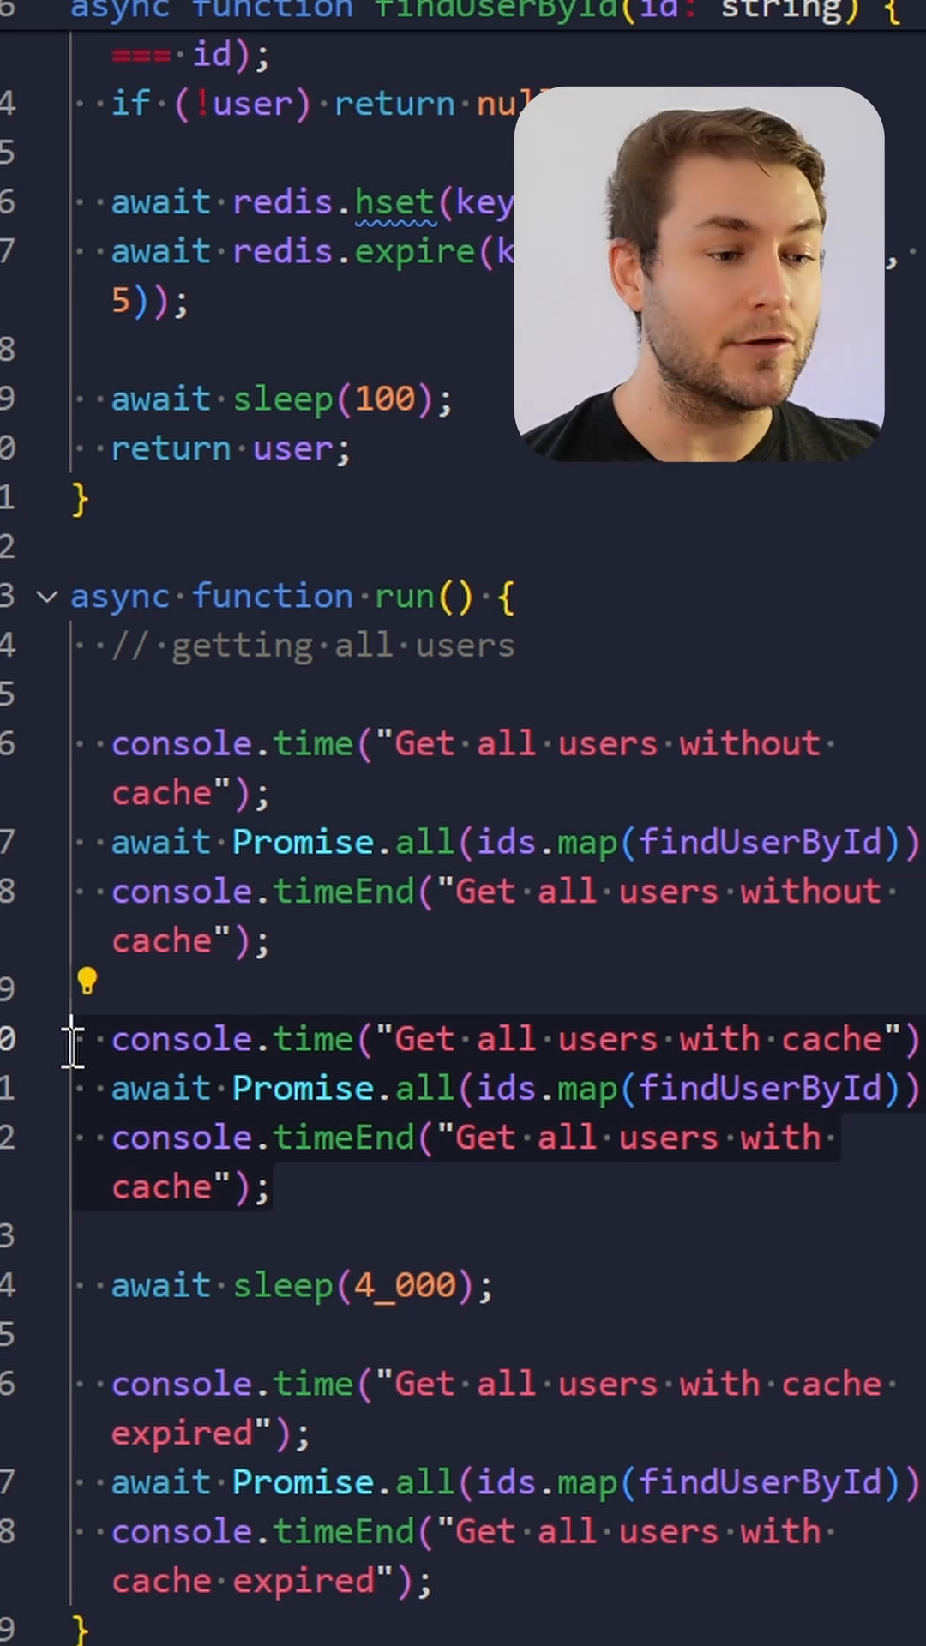
click(618, 1288)
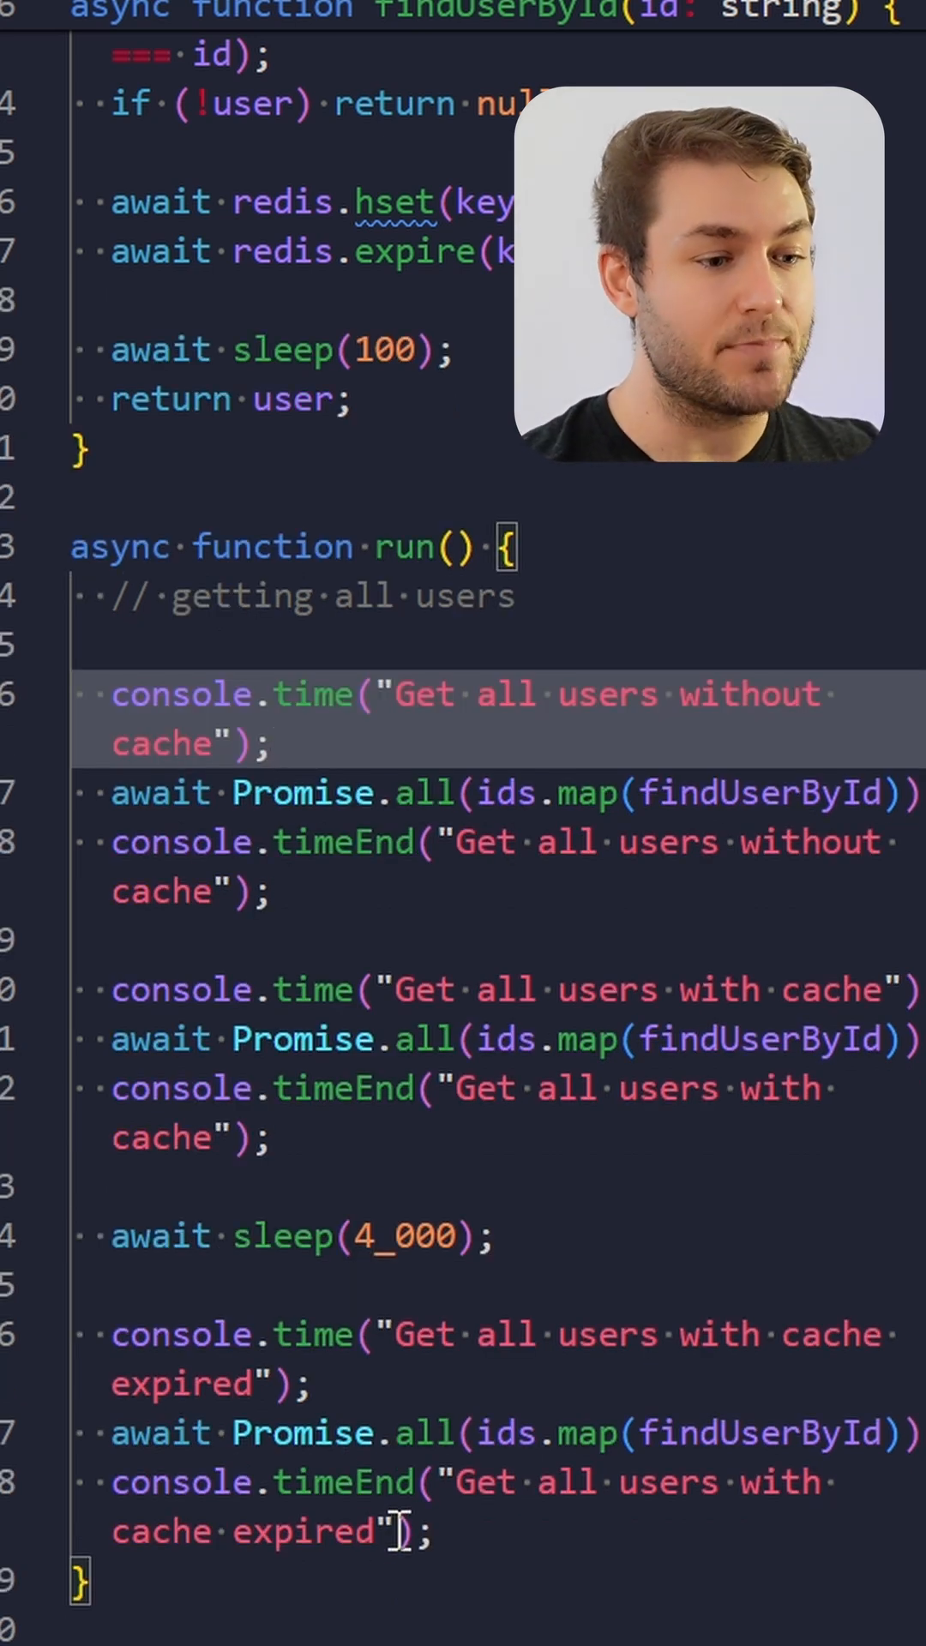
click(115, 252)
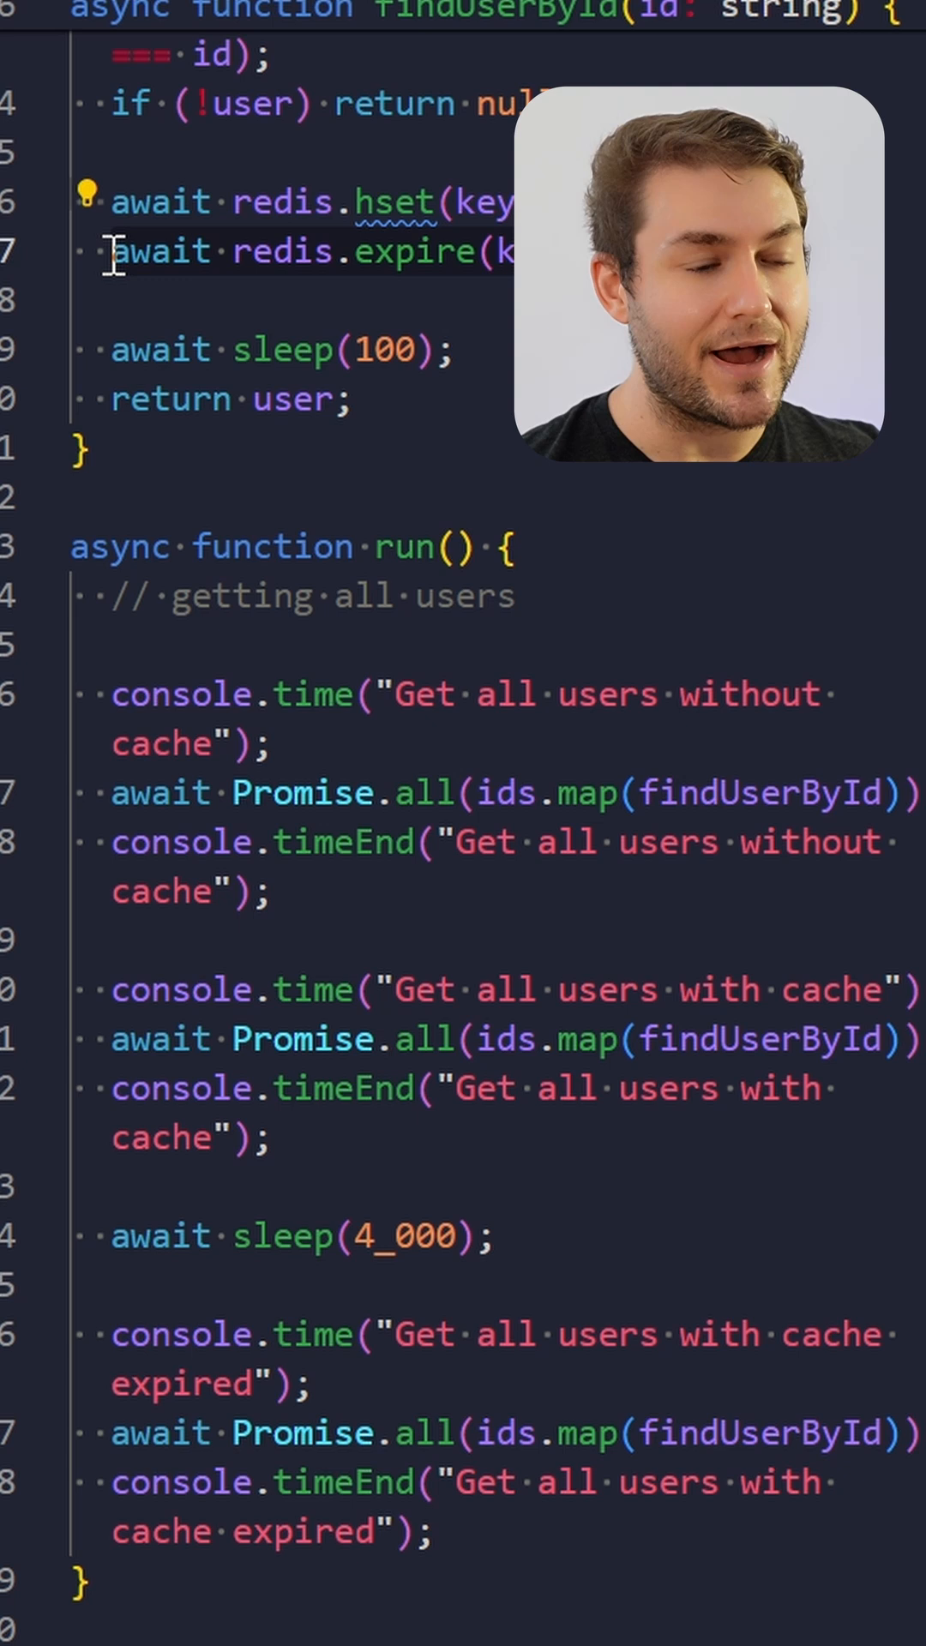